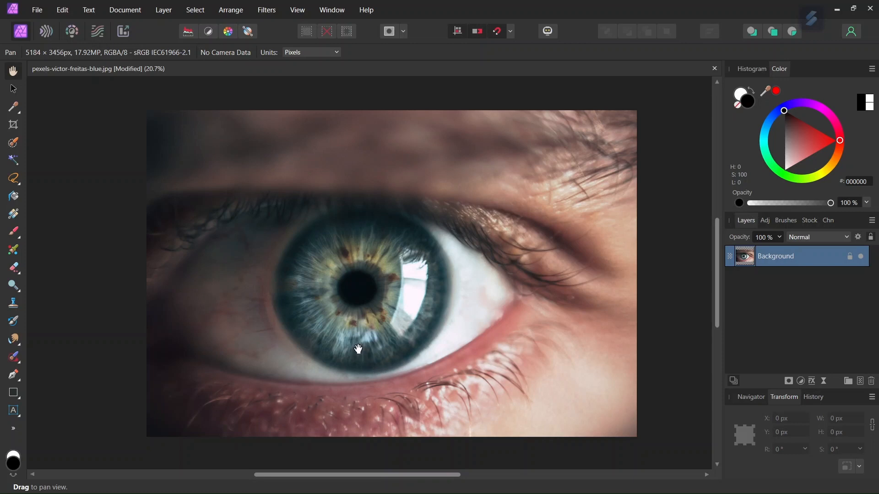
{"action": "mouse_move", "coordinate": [357, 346]}
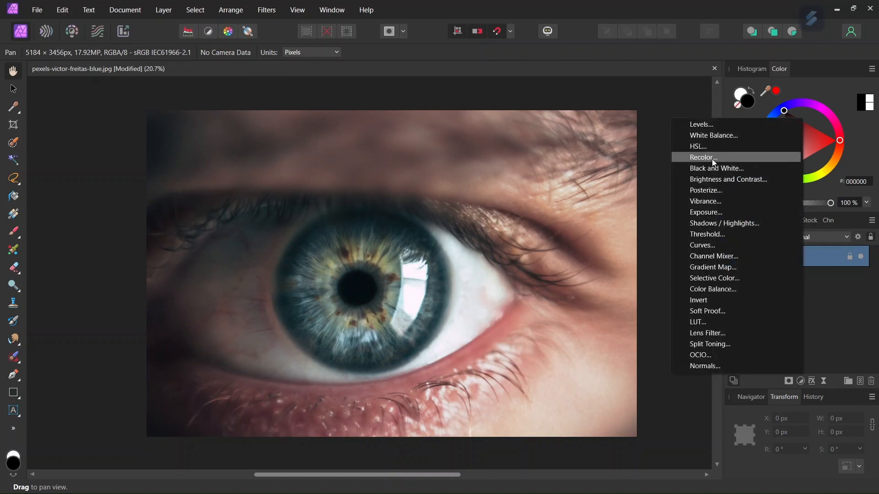
- Add a Recolor adjustment with Hue set to about 117° for bright green
{"action": "left_click", "coordinate": [704, 156]}
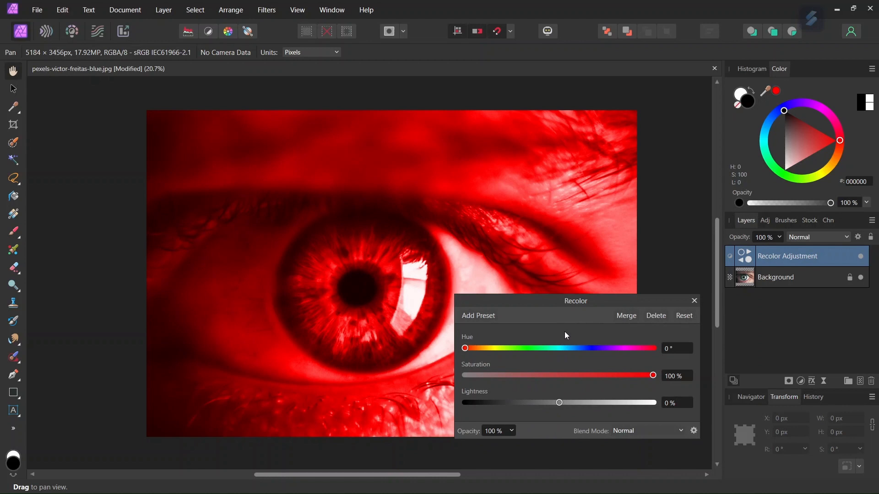
{"action": "left_click_drag", "start_coordinate": [464, 348], "coordinate": [526, 348]}
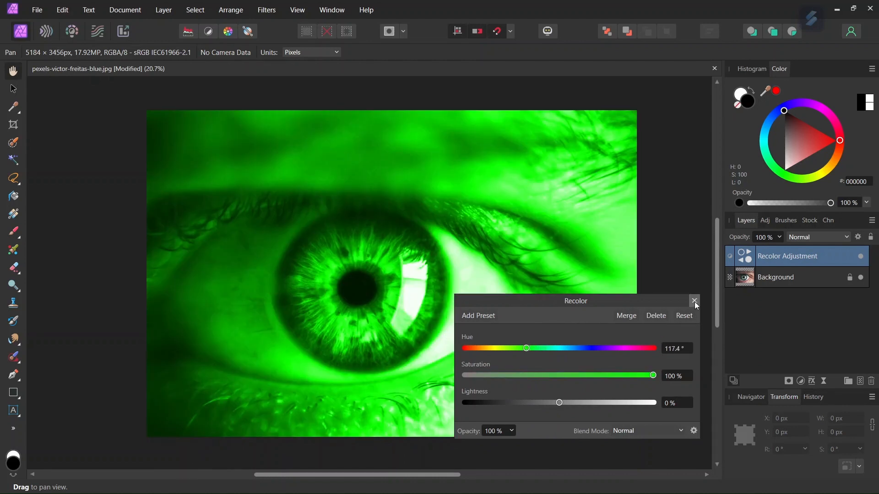
{"action": "left_click", "coordinate": [695, 301]}
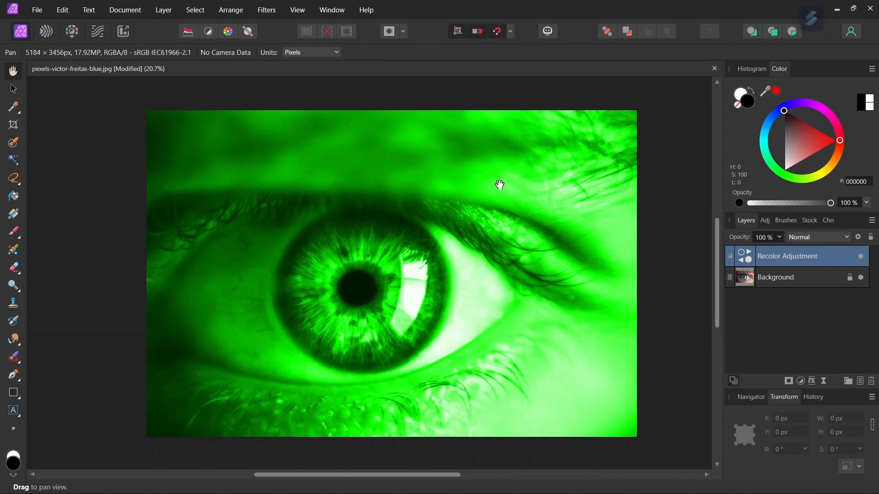
{"action": "mouse_move", "coordinate": [411, 258]}
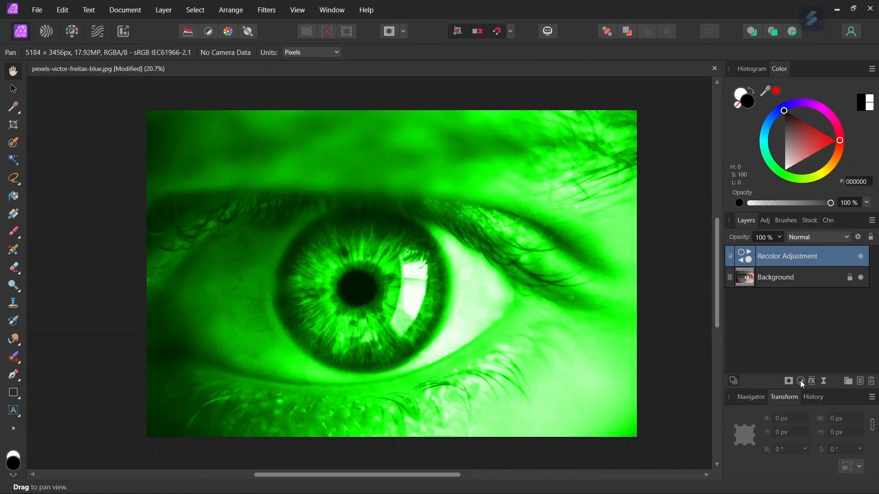
{"action": "mouse_move", "coordinate": [788, 381]}
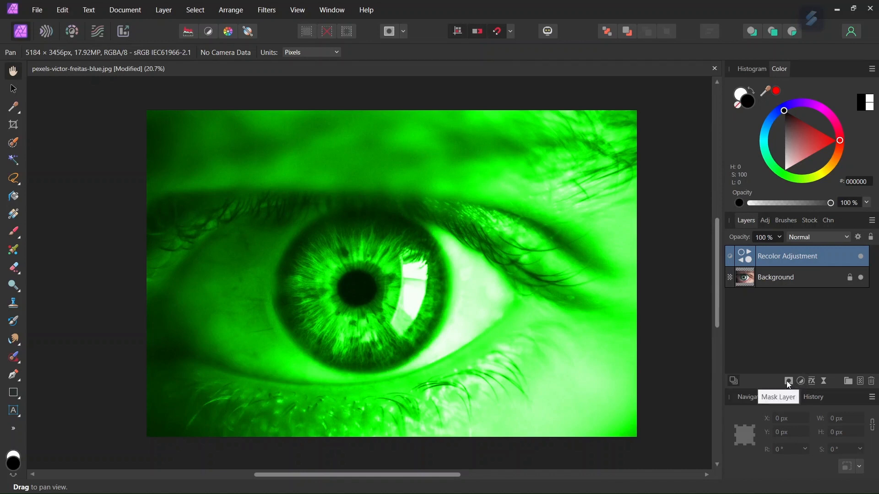
- Add a black mask to the Recolor layer so its effect is fully hidden
{"action": "left_click", "coordinate": [789, 381]}
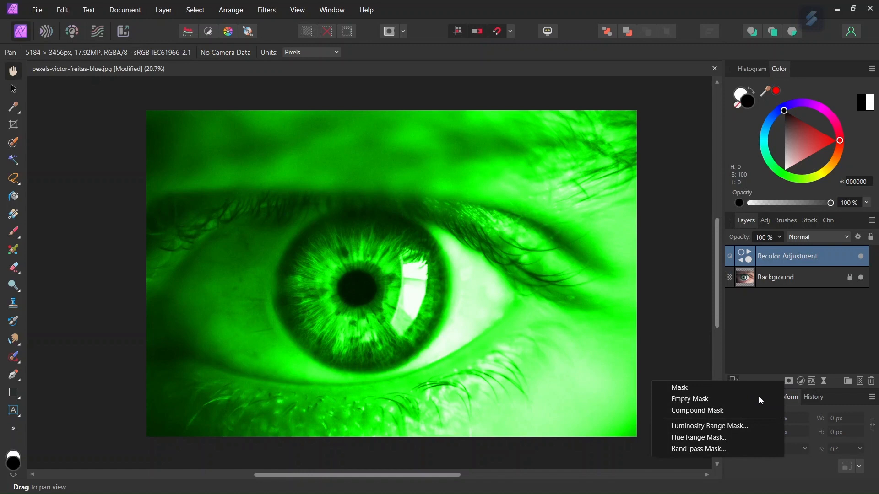
{"action": "left_click", "coordinate": [689, 398]}
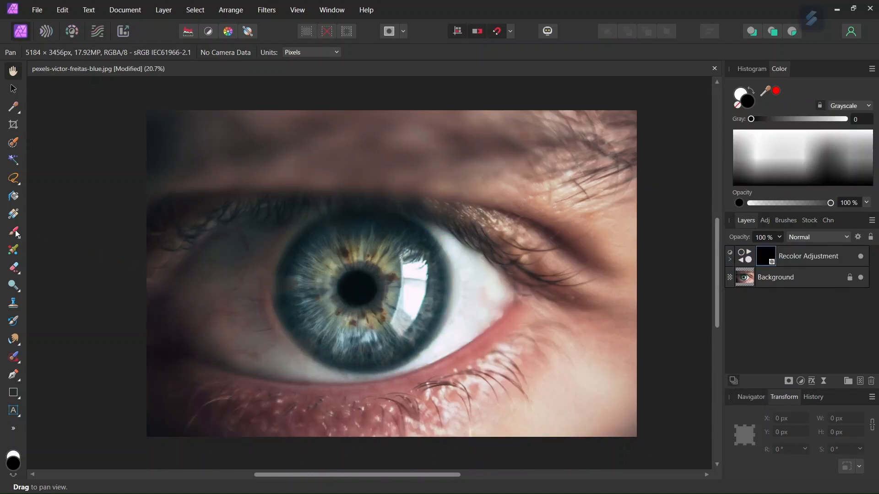
- Paint white over the iris on the Recolor mask so only the iris turns green
{"action": "left_click", "coordinate": [13, 233]}
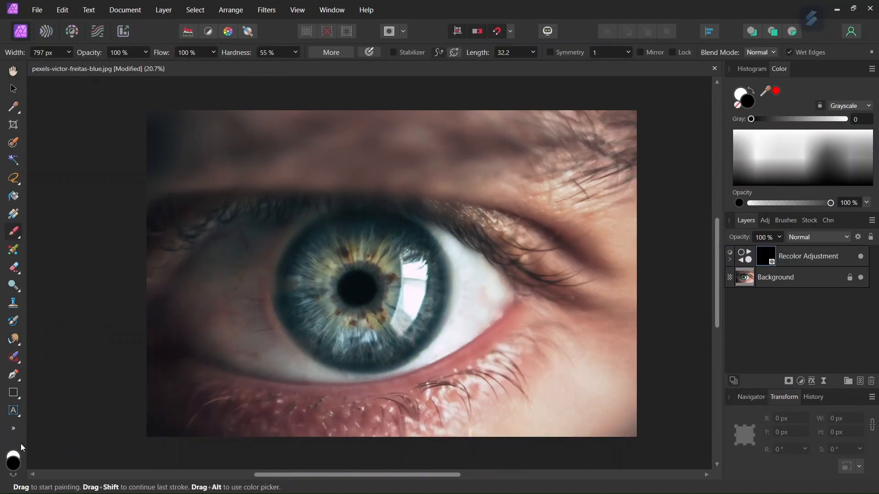
{"action": "left_click_drag", "start_coordinate": [311, 263], "coordinate": [348, 325]}
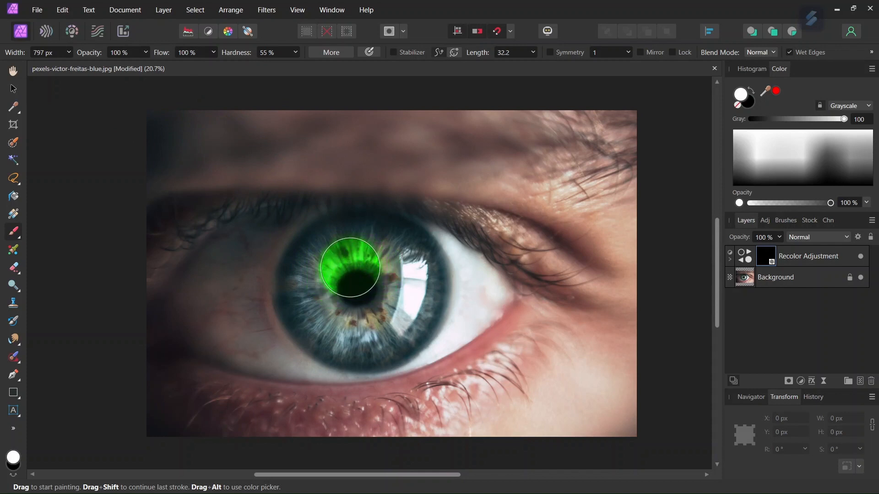
{"action": "left_click_drag", "start_coordinate": [349, 268], "coordinate": [364, 283]}
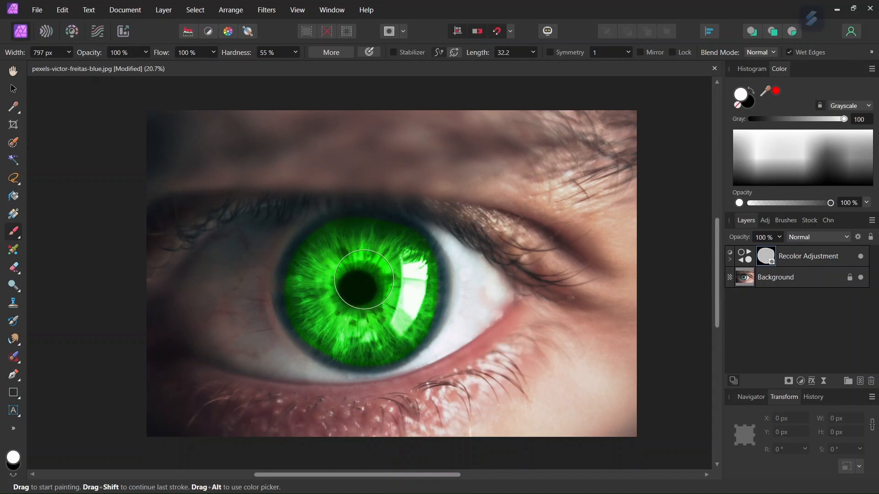
{"action": "mouse_move", "coordinate": [145, 56]}
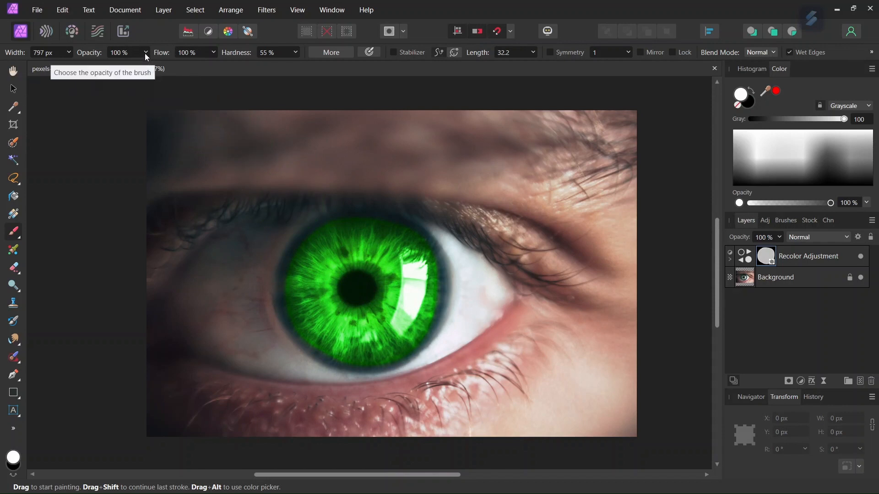
- Rework the lower iris on the mask with brush strokes at about 77% opacity
{"action": "left_click_drag", "start_coordinate": [142, 65], "coordinate": [129, 65]}
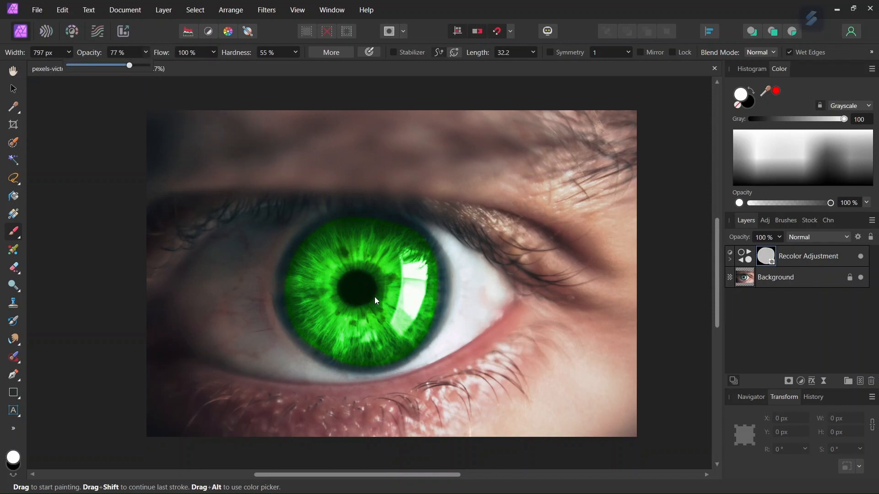
{"action": "left_click_drag", "start_coordinate": [376, 301], "coordinate": [351, 262]}
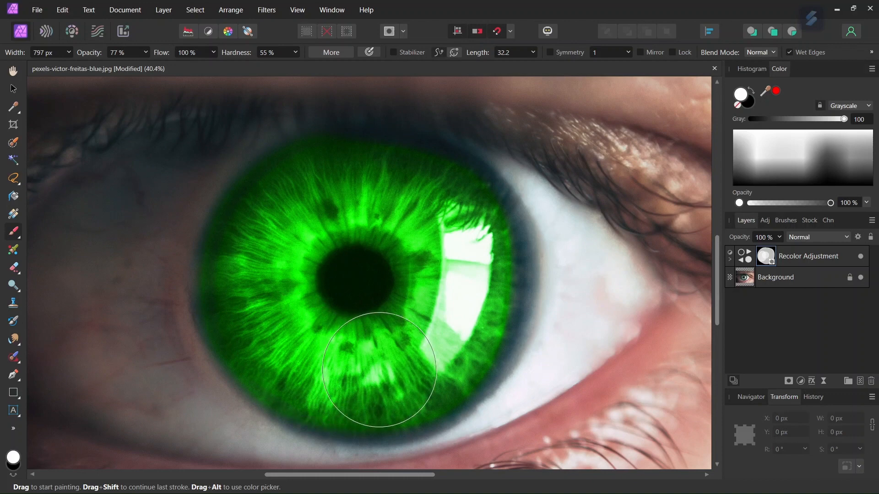
{"action": "left_click_drag", "start_coordinate": [381, 370], "coordinate": [443, 210]}
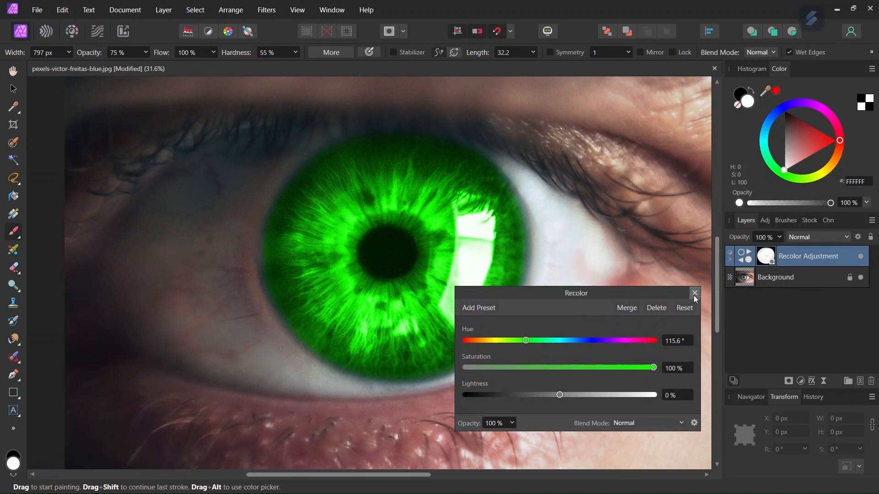
- Blend the Recolor layer in Color mode at 62% opacity for a natural green iris
{"action": "left_click", "coordinate": [817, 236]}
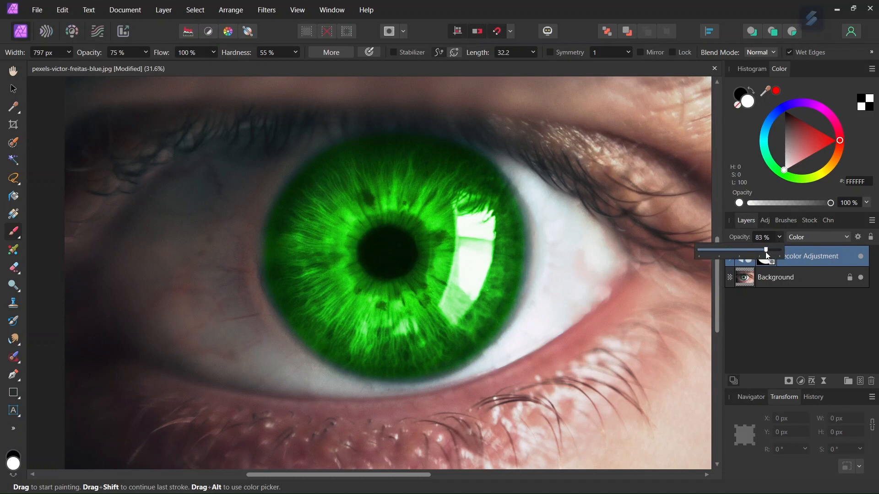
{"action": "left_click_drag", "start_coordinate": [767, 249], "coordinate": [750, 249]}
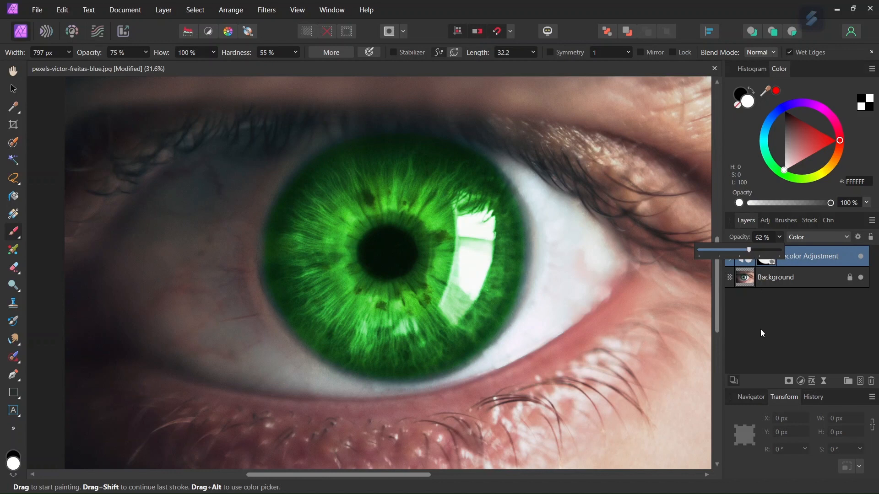
{"action": "mouse_move", "coordinate": [861, 257]}
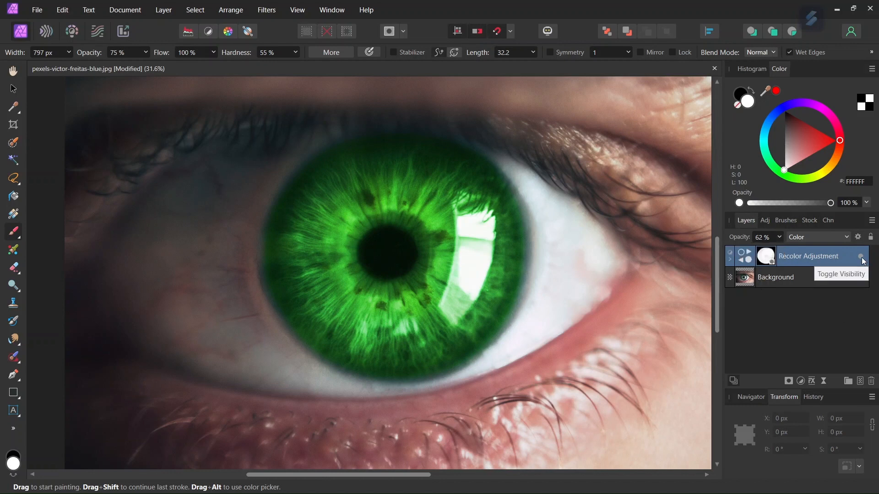